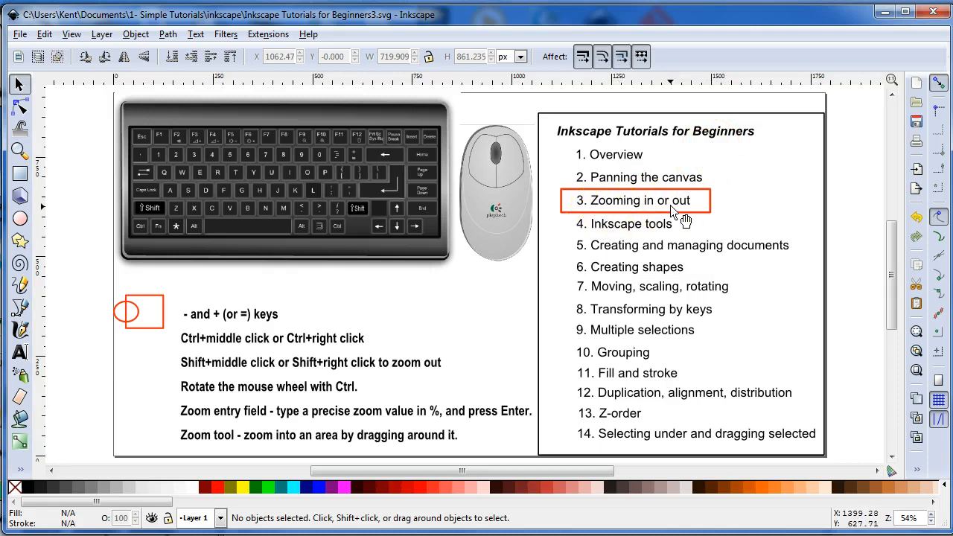
{"action": "mouse_move", "coordinate": [160, 342]}
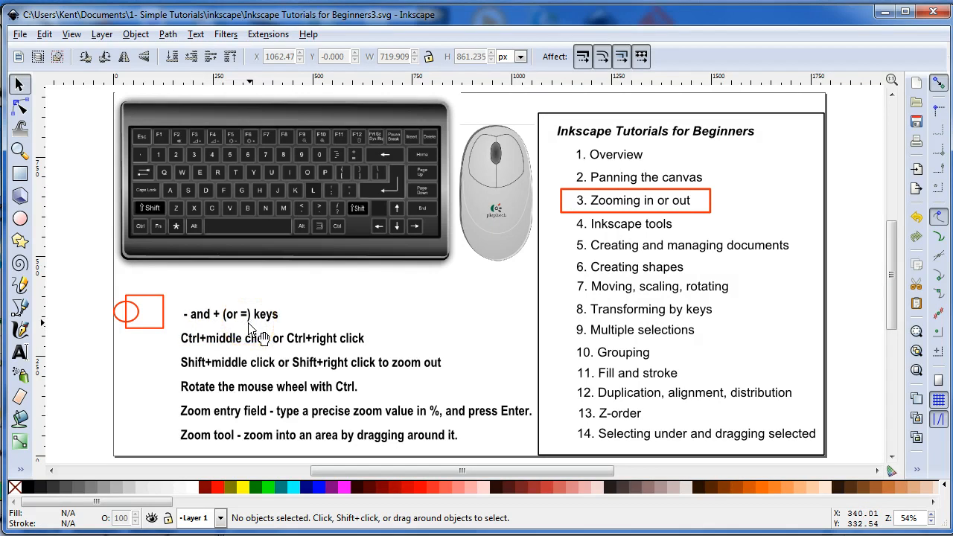
Step: Set the canvas zoom to exactly 51% via the zoom field
{"action": "scroll", "scroll_direction": "down", "scroll_amount": 3}
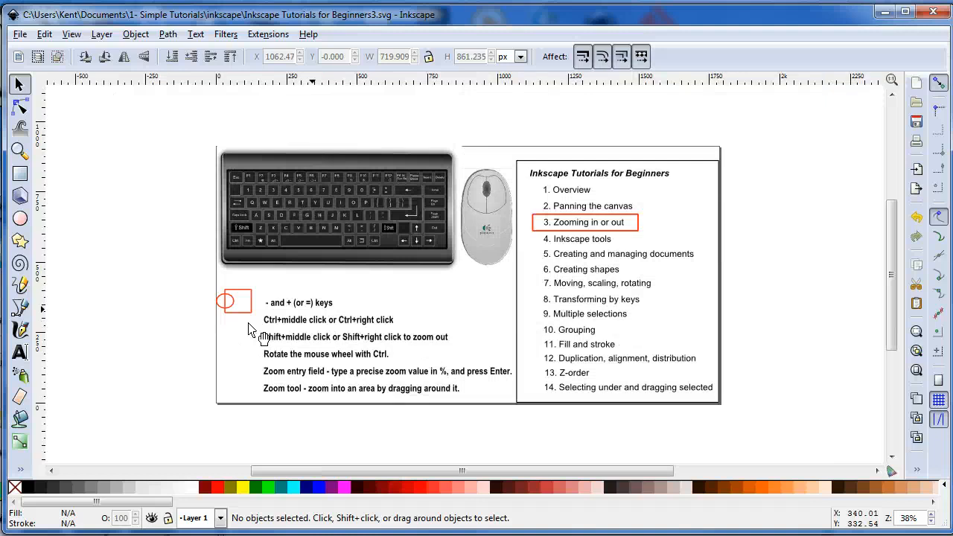
{"action": "mouse_move", "coordinate": [253, 331]}
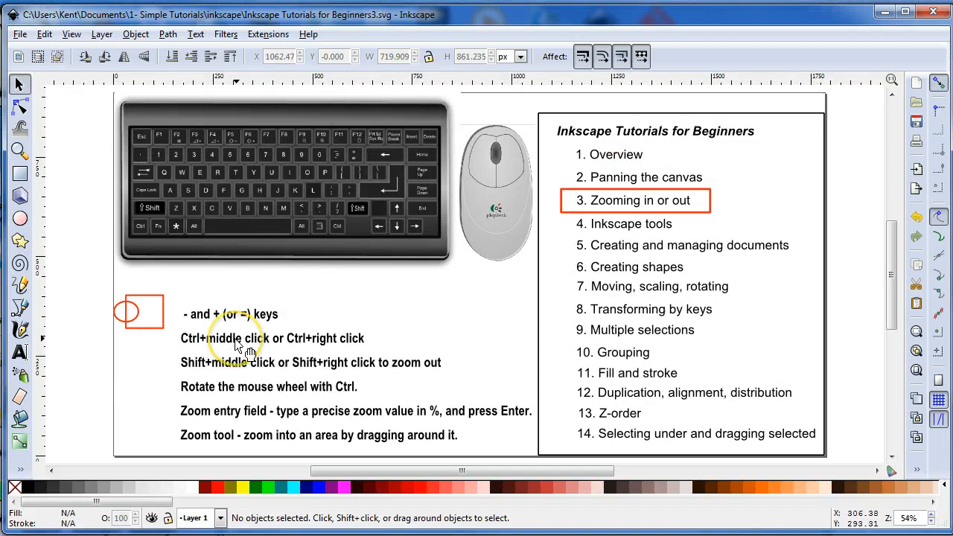
{"action": "mouse_move", "coordinate": [227, 365]}
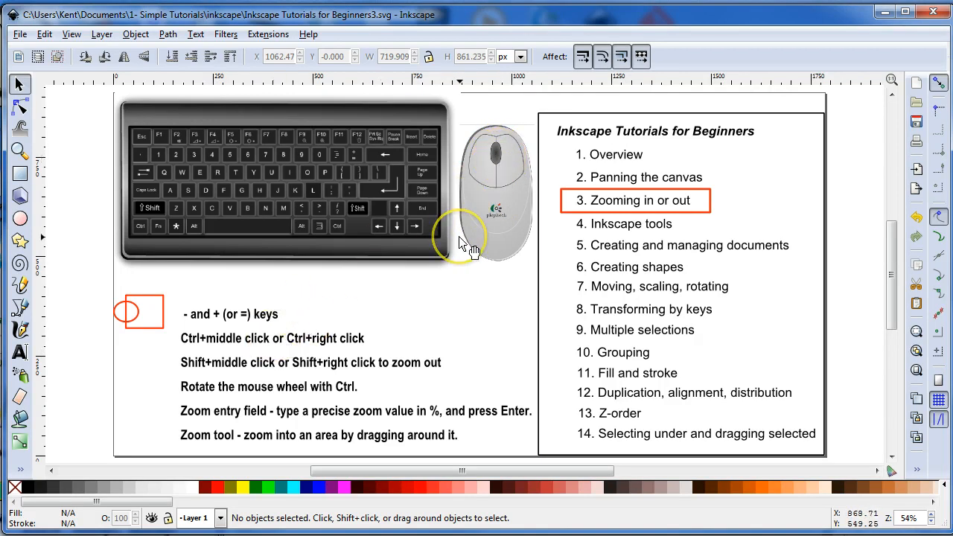
{"action": "mouse_move", "coordinate": [296, 380]}
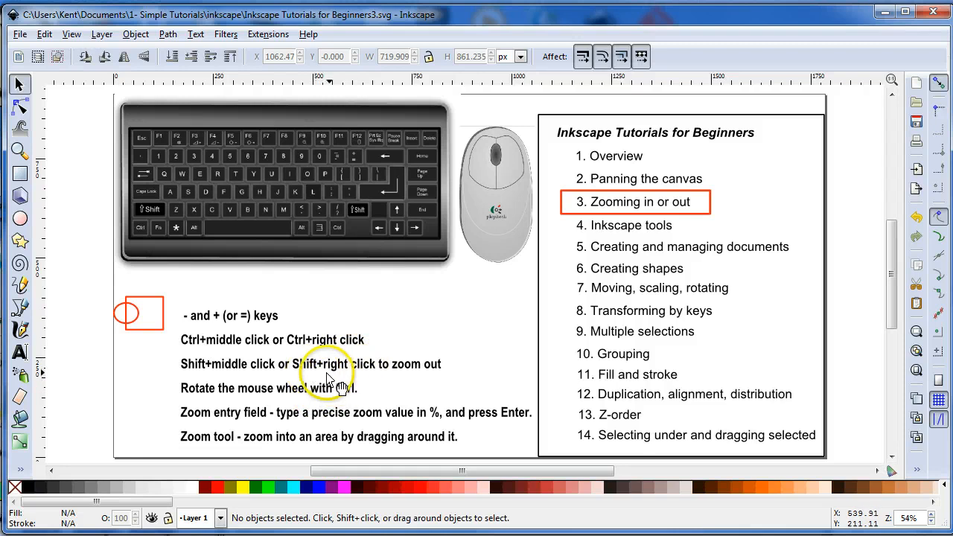
{"action": "mouse_move", "coordinate": [238, 424]}
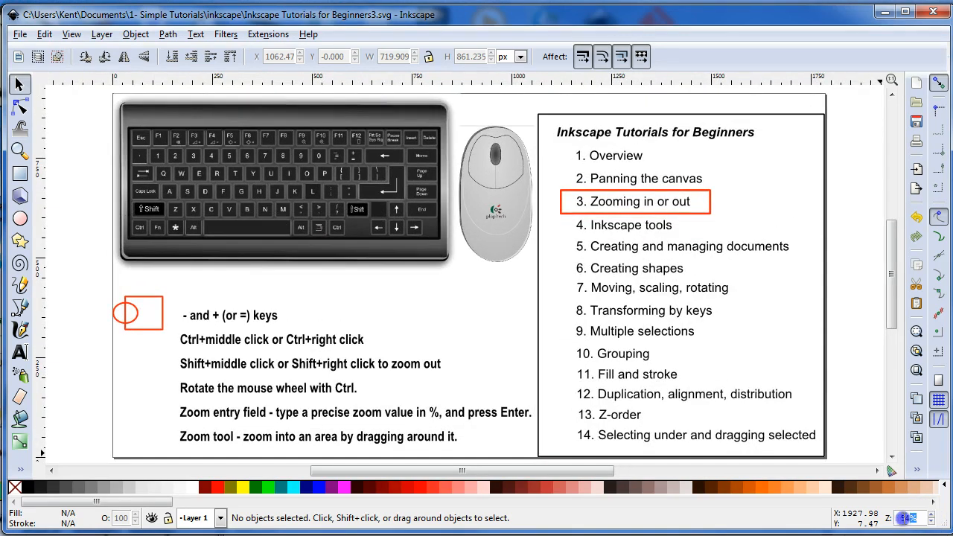
{"action": "left_click", "coordinate": [902, 517]}
{"action": "type", "text": "51"}
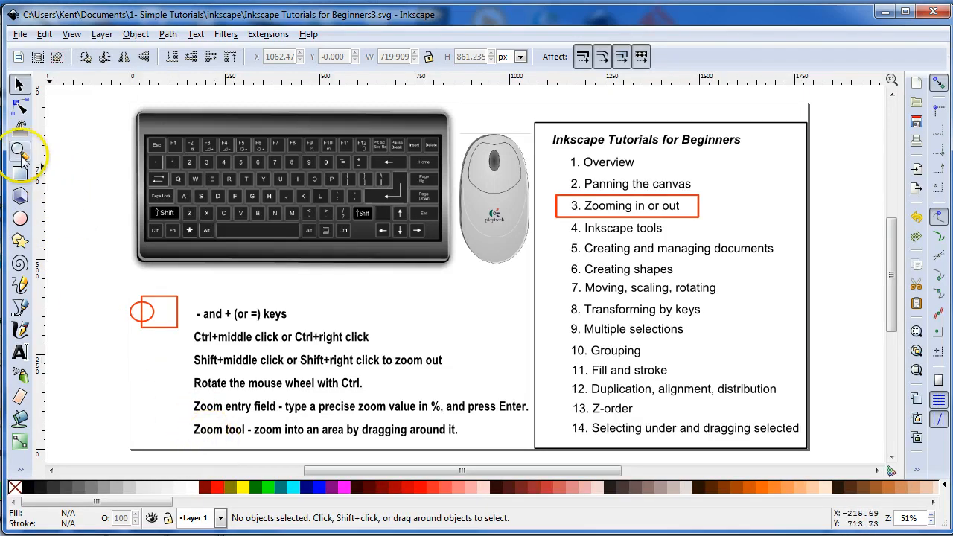
Step: Activate the Zoom tool from the toolbox
{"action": "left_click", "coordinate": [20, 150]}
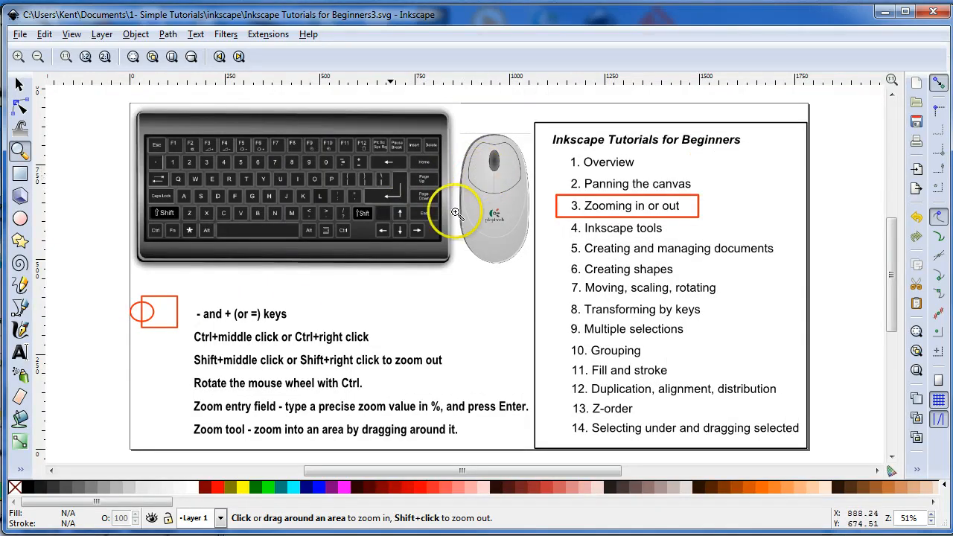
{"action": "mouse_move", "coordinate": [475, 164]}
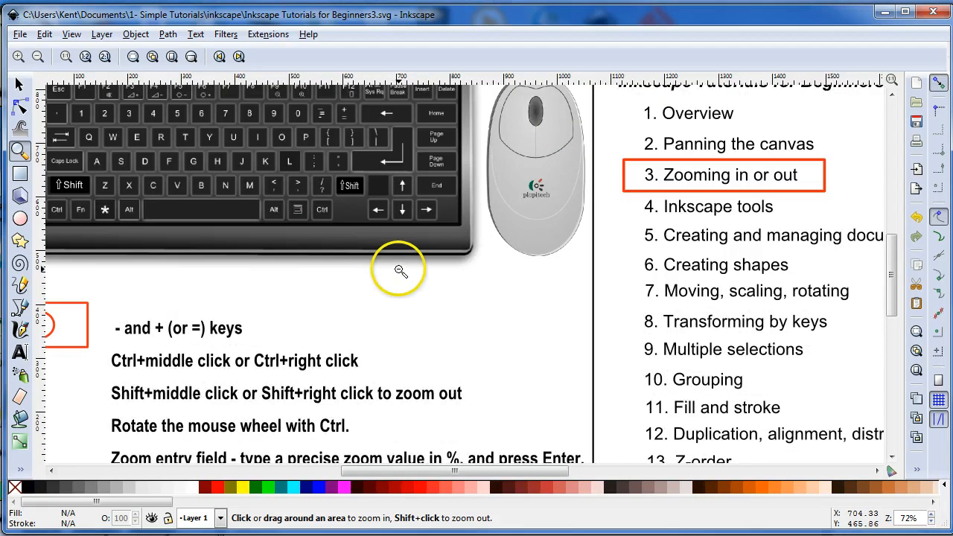
{"action": "mouse_move", "coordinate": [520, 129]}
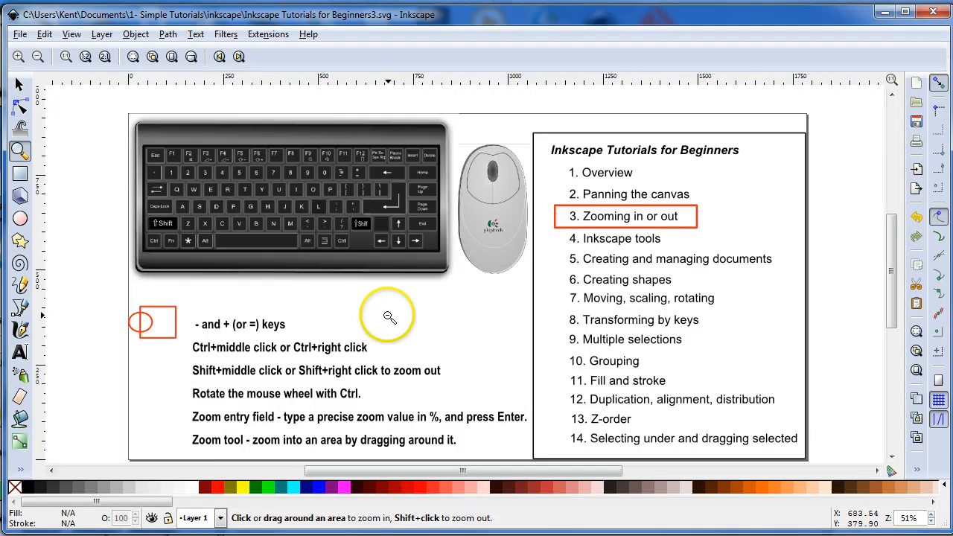
{"action": "mouse_move", "coordinate": [294, 321]}
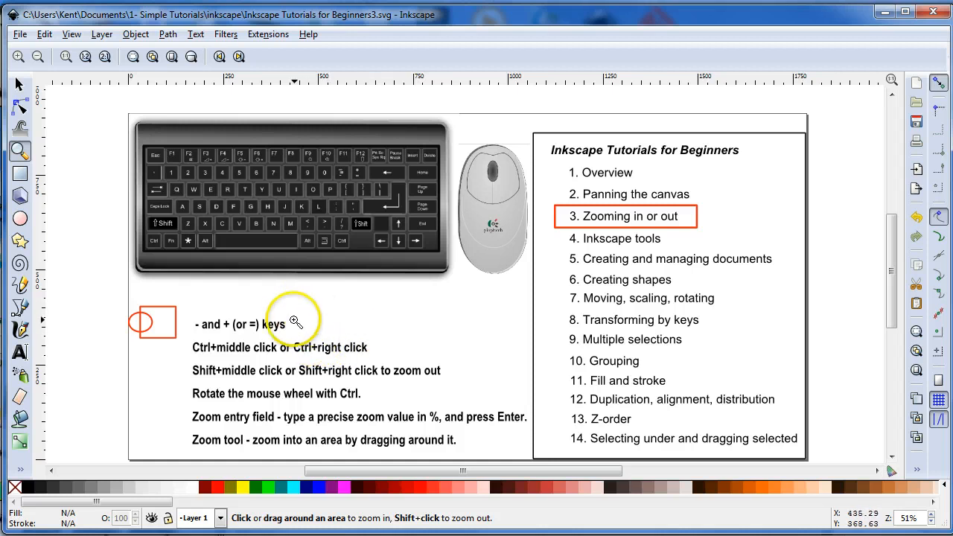
{"action": "mouse_move", "coordinate": [121, 299]}
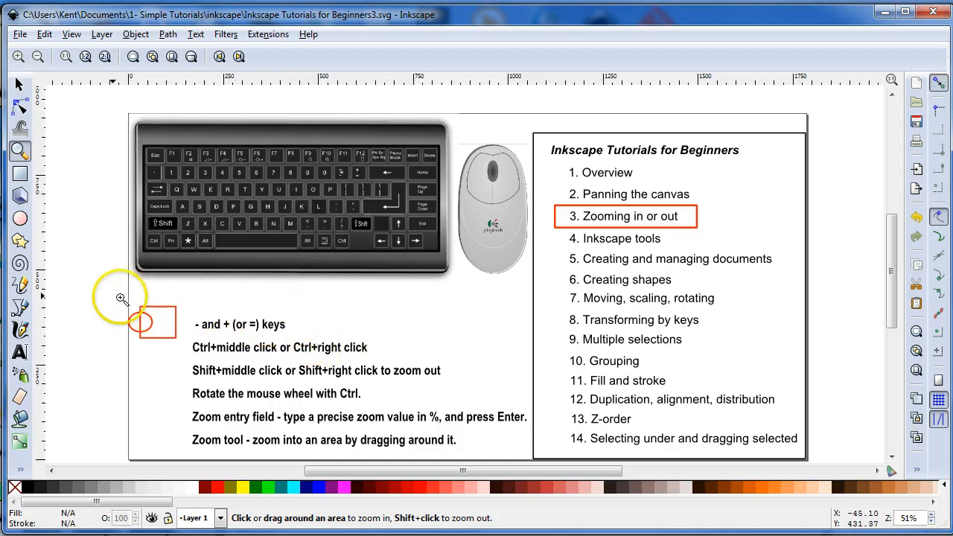
{"action": "mouse_move", "coordinate": [110, 289]}
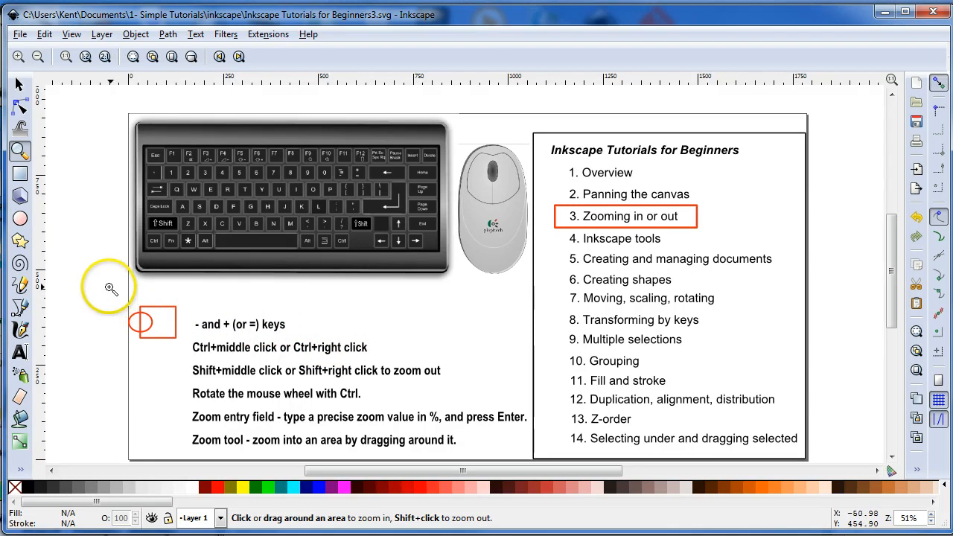
{"action": "mouse_move", "coordinate": [121, 301]}
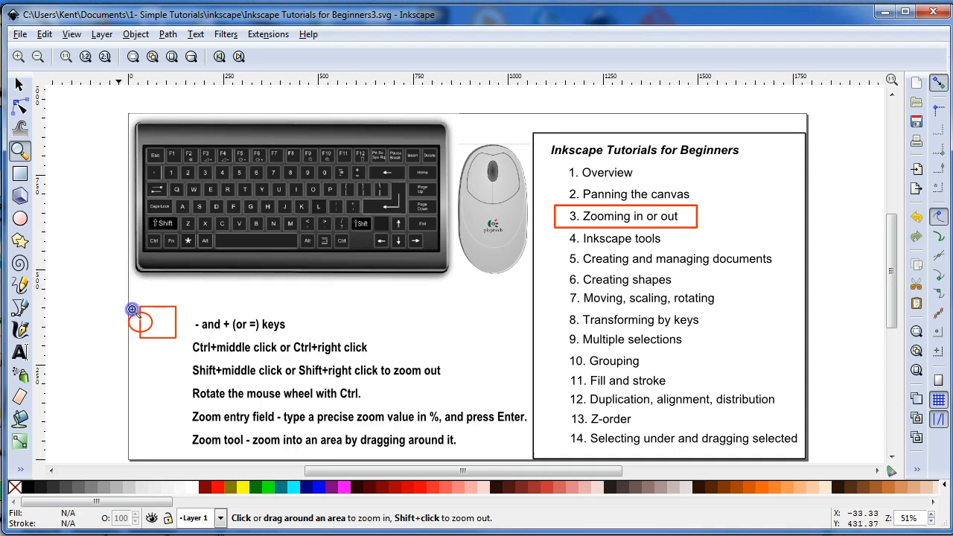
{"action": "mouse_move", "coordinate": [124, 300]}
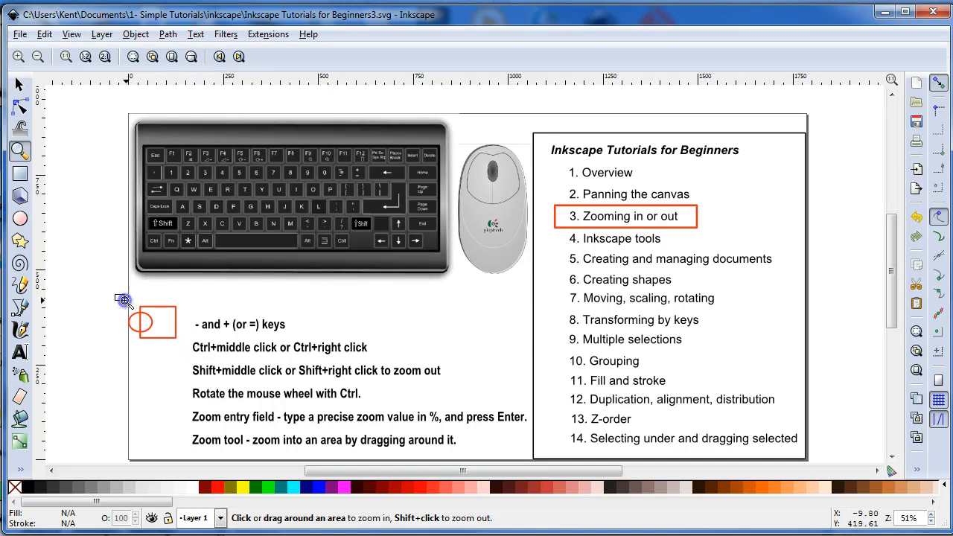
{"action": "mouse_move", "coordinate": [152, 323]}
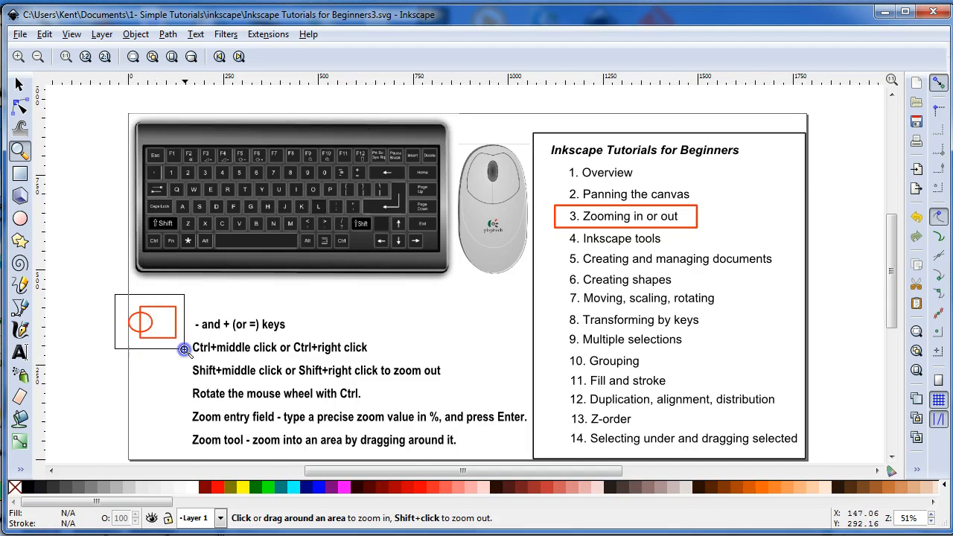
{"action": "mouse_move", "coordinate": [186, 351]}
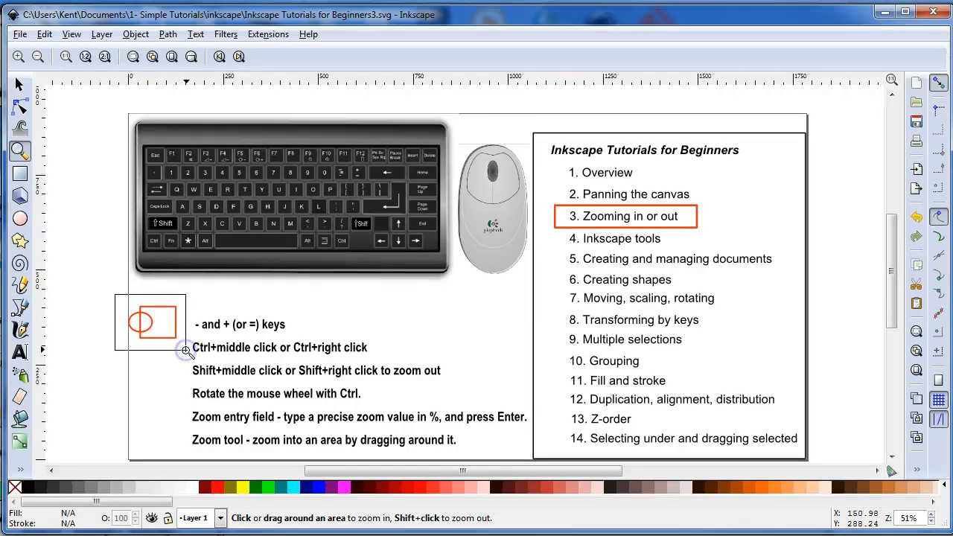
Step: Zoom to about 332% on the red circle and rectangle drawing
{"action": "left_click", "coordinate": [186, 351]}
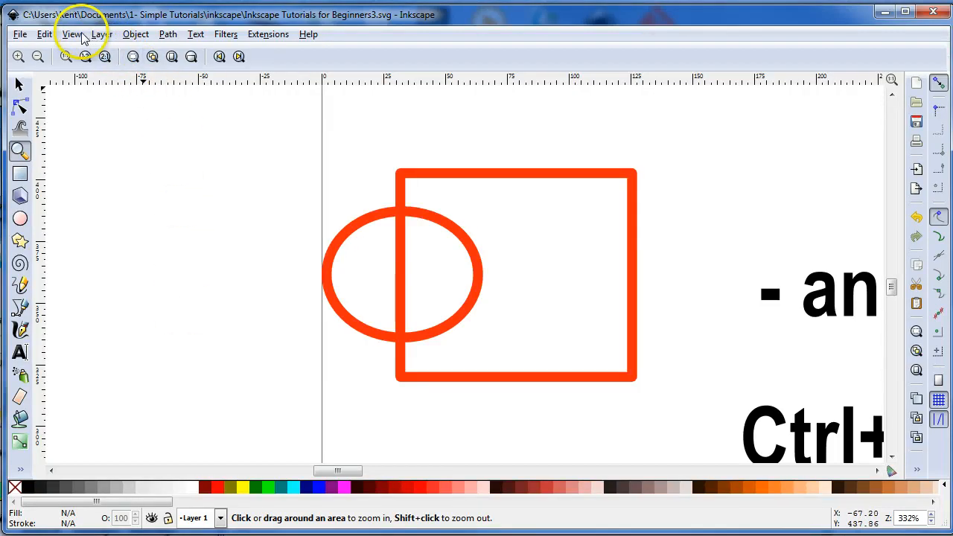
Step: Zoom to Page Width from the View > Zoom menu, about 54%
{"action": "left_click", "coordinate": [72, 33]}
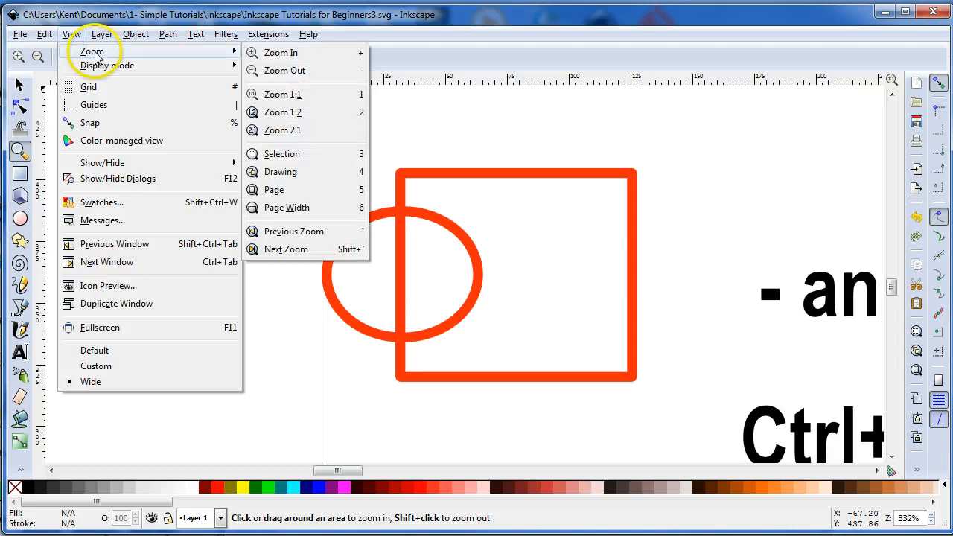
{"action": "mouse_move", "coordinate": [287, 70]}
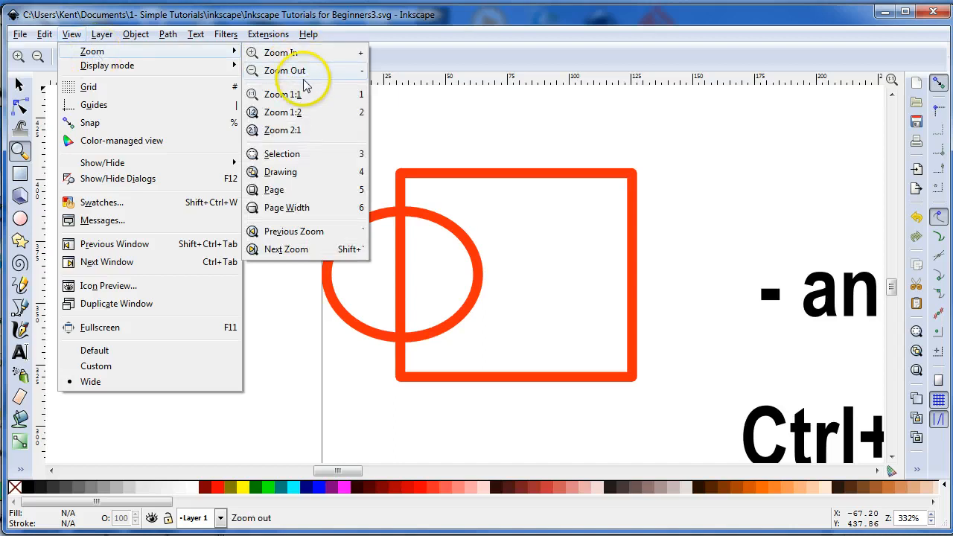
{"action": "mouse_move", "coordinate": [308, 154]}
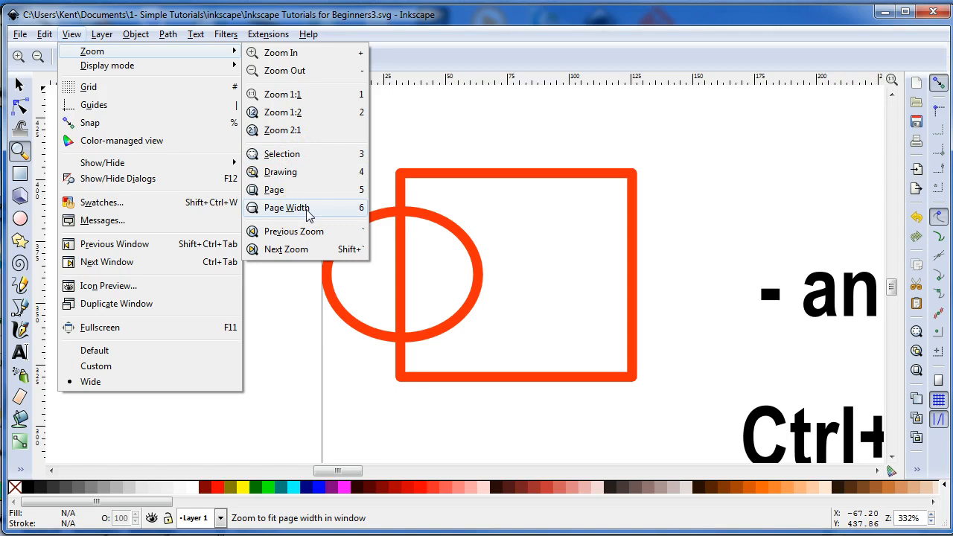
{"action": "left_click", "coordinate": [285, 207]}
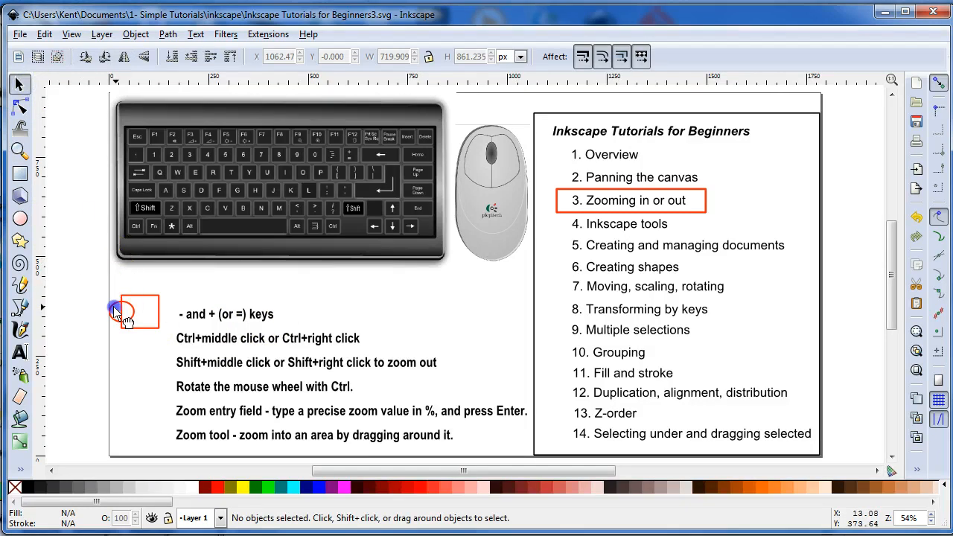
{"action": "left_click", "coordinate": [121, 311]}
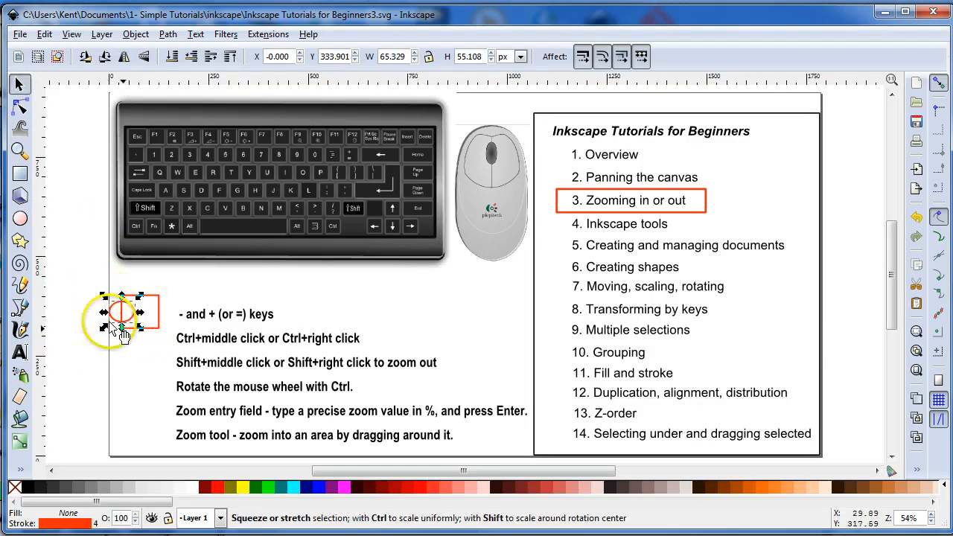
{"action": "left_click", "coordinate": [121, 311]}
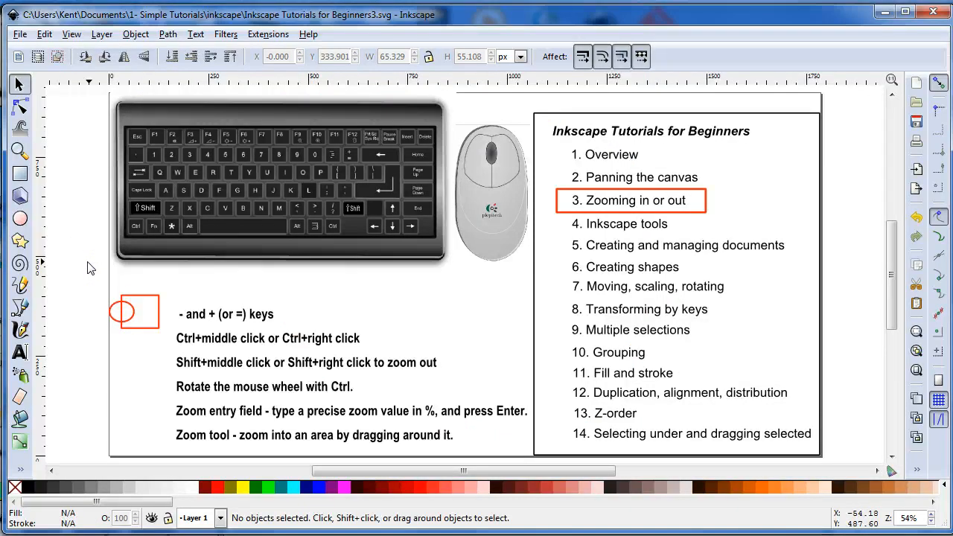
{"action": "mouse_move", "coordinate": [93, 329]}
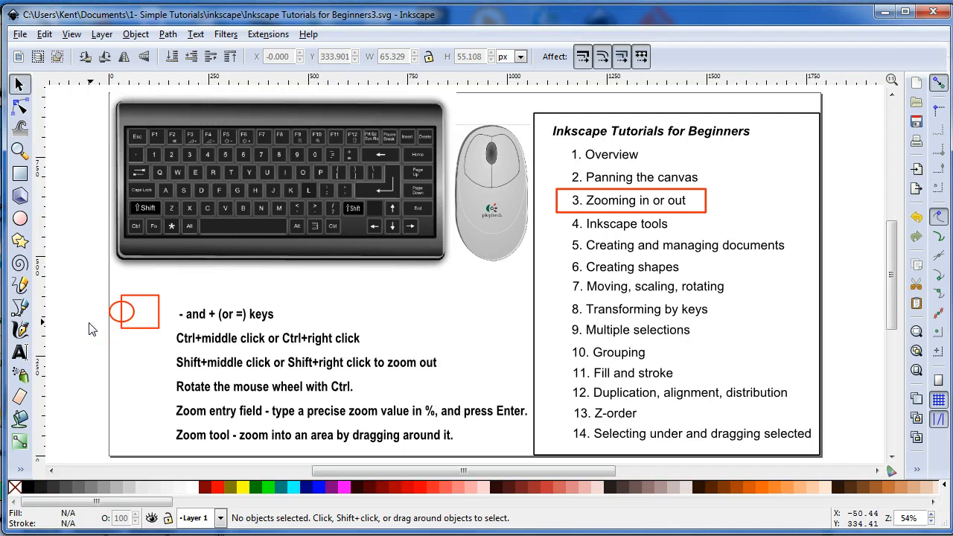